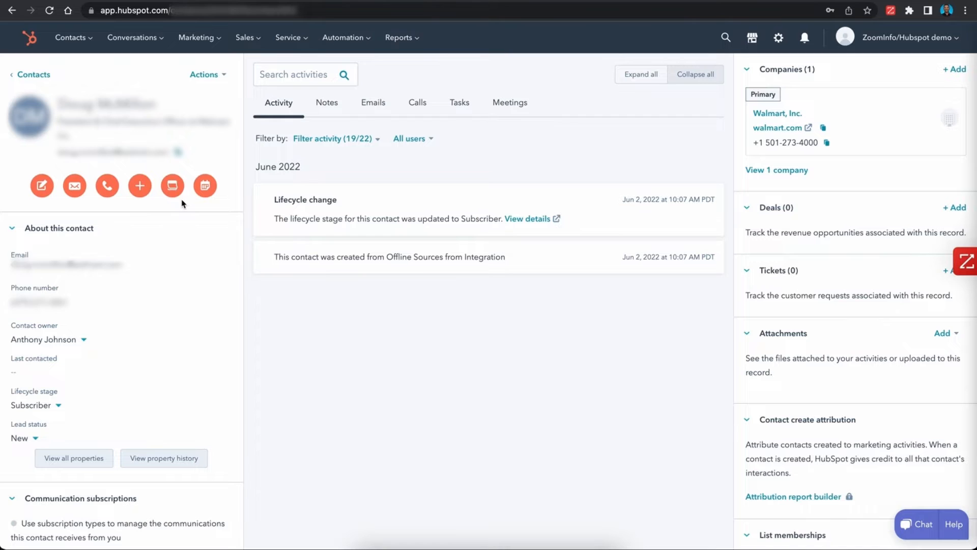
{"action": "mouse_move", "coordinate": [187, 286]}
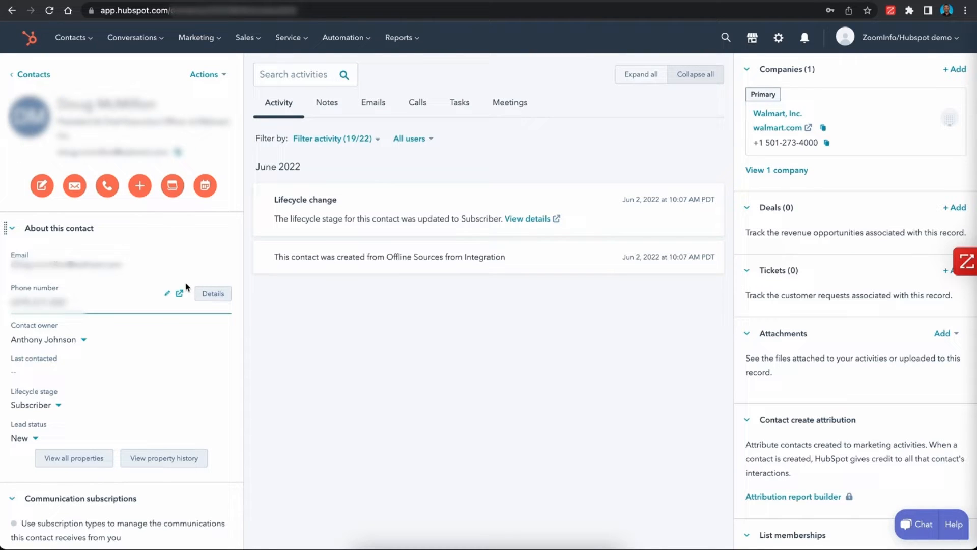
- Switch from SalesOS to the AdminPortal app via the app grid
{"action": "left_click", "coordinate": [24, 438]}
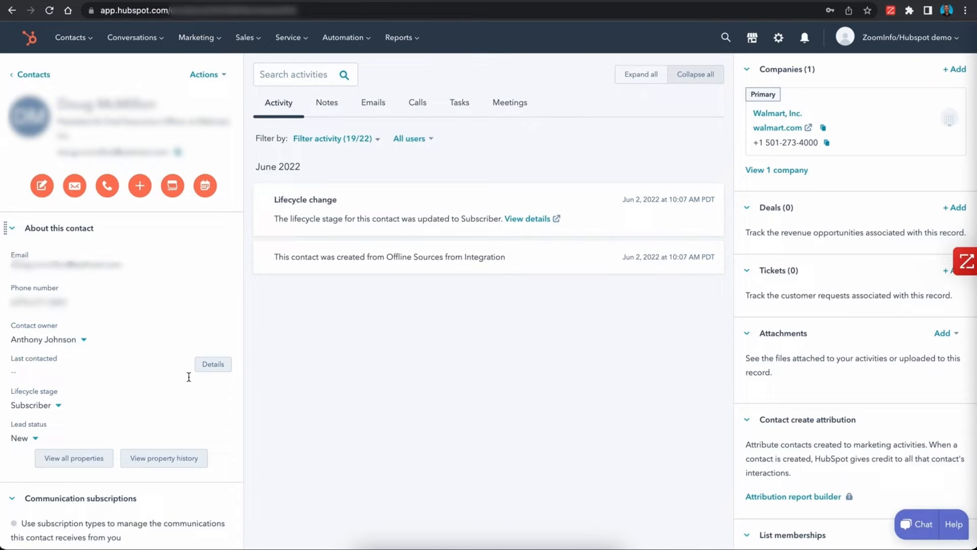
{"action": "mouse_move", "coordinate": [252, 53]}
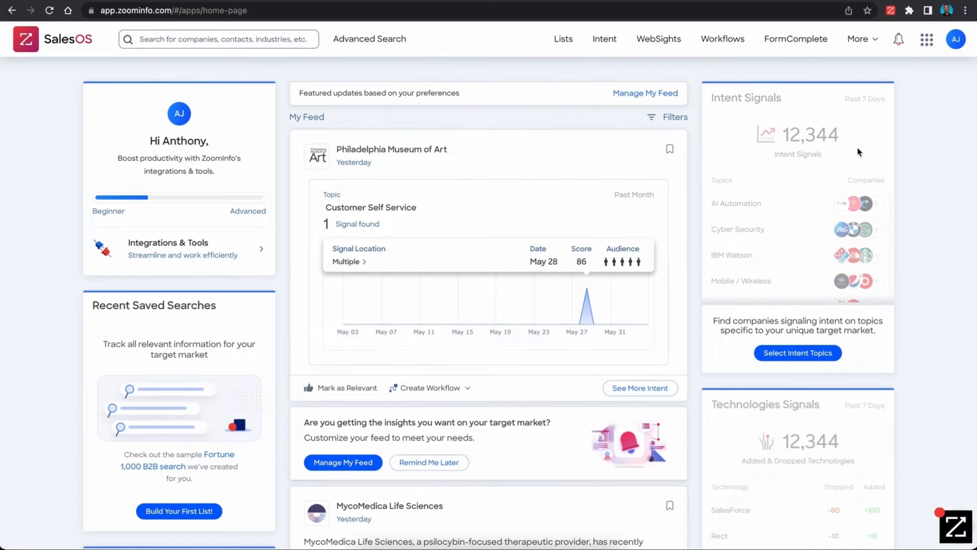
{"action": "mouse_move", "coordinate": [929, 31]}
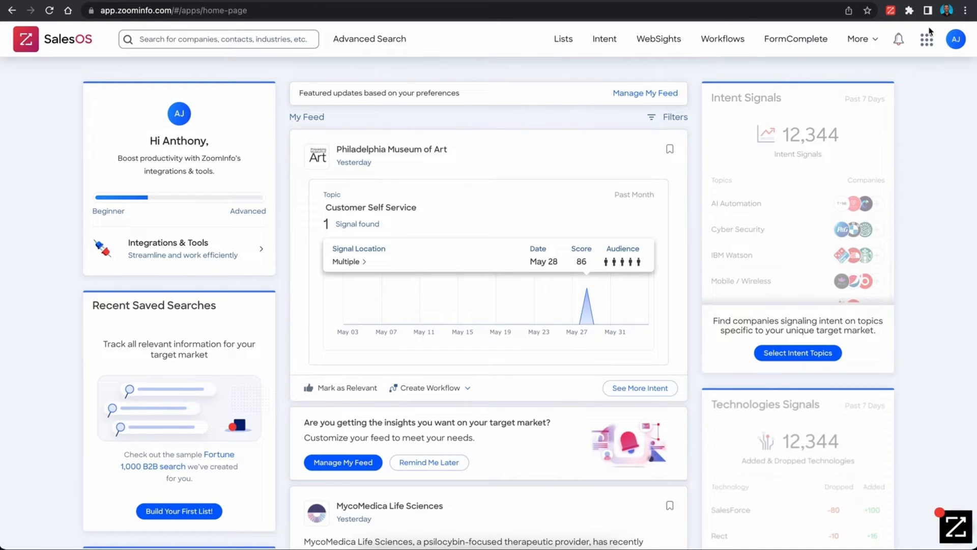
{"action": "left_click", "coordinate": [927, 39]}
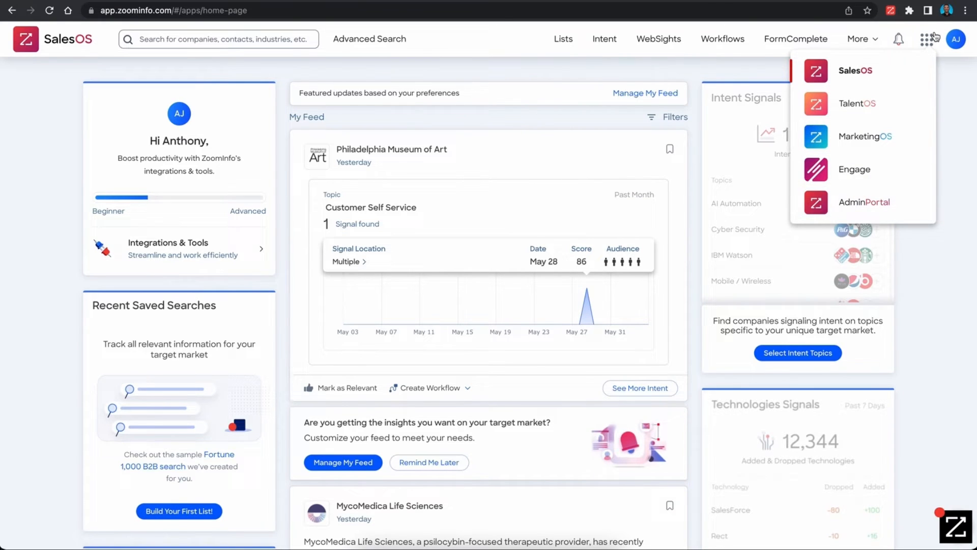
{"action": "mouse_move", "coordinate": [863, 203]}
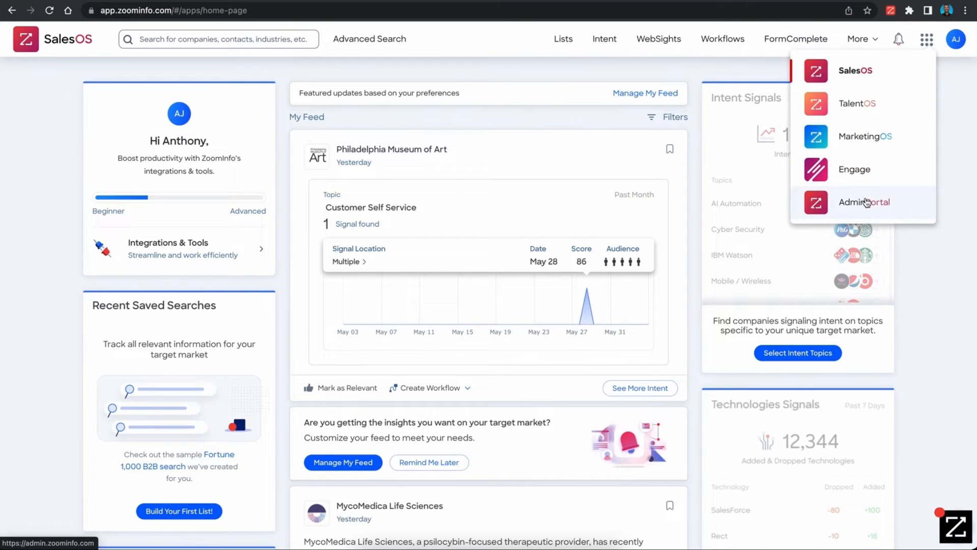
{"action": "left_click", "coordinate": [863, 202]}
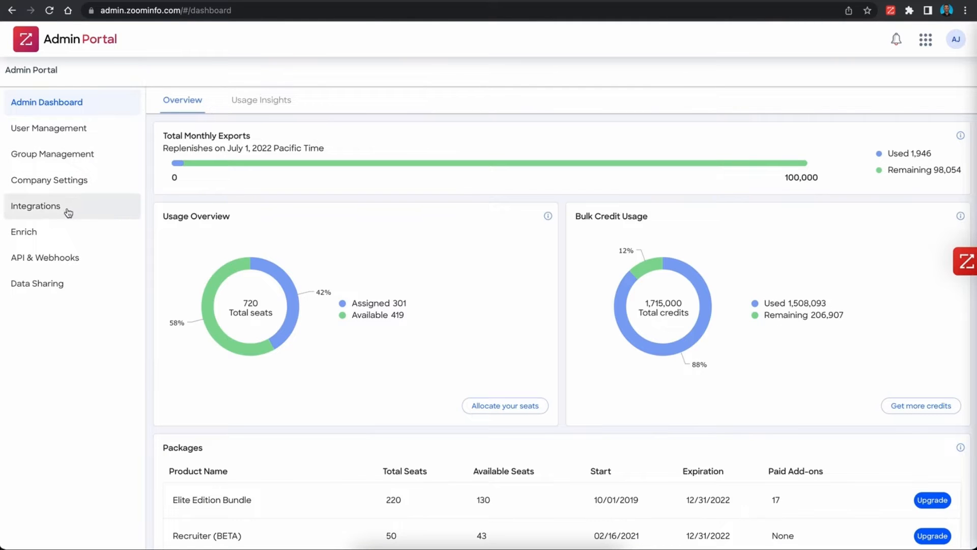
- Go to Integrations, manage HubSpot and show its Mapping settings
{"action": "left_click", "coordinate": [36, 206]}
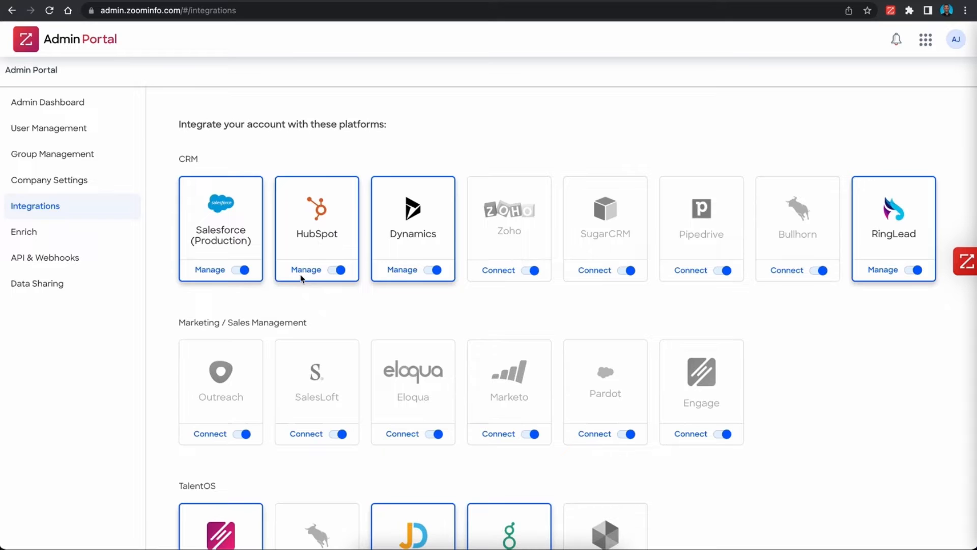
{"action": "left_click", "coordinate": [306, 269]}
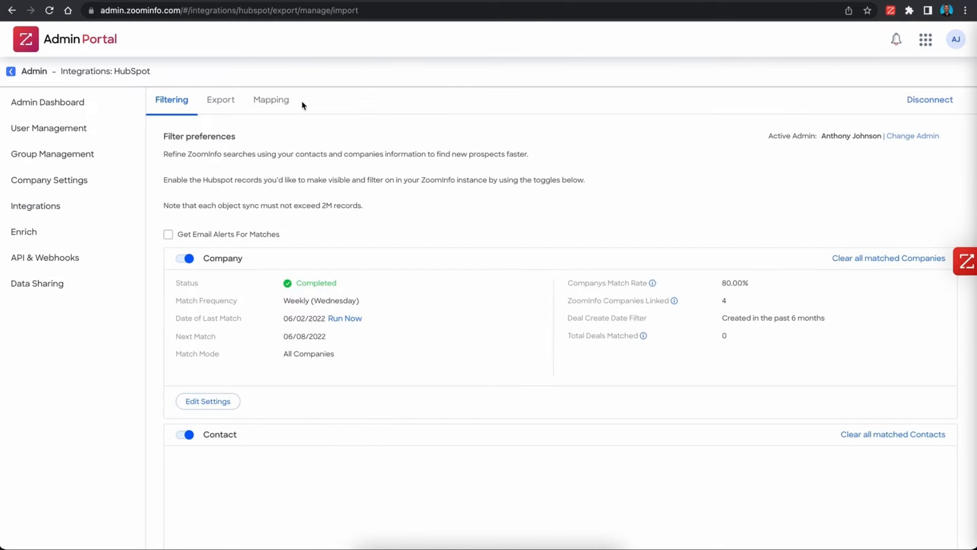
{"action": "left_click", "coordinate": [270, 99]}
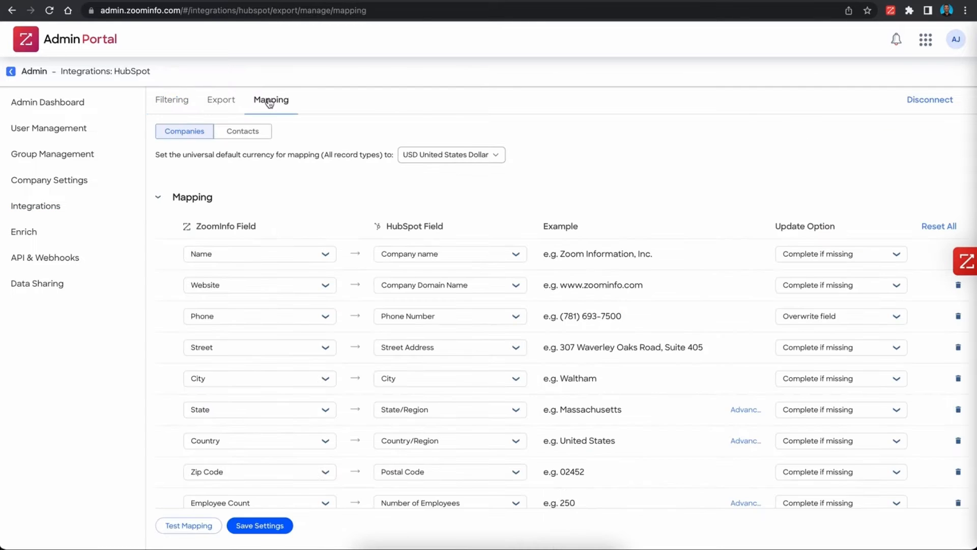
{"action": "mouse_move", "coordinate": [276, 183]}
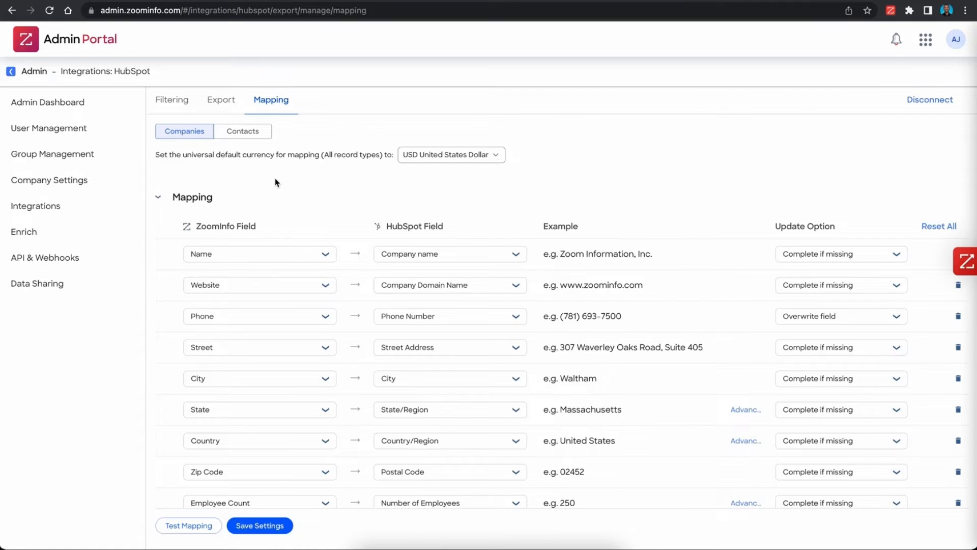
{"action": "mouse_move", "coordinate": [242, 152]}
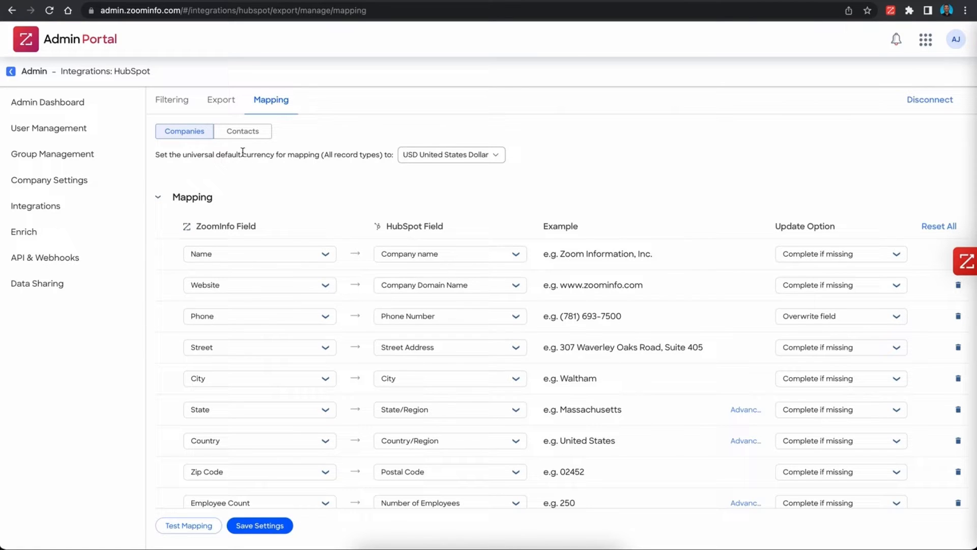
- Add a new Contacts mapping row with HubSpot field Lead Status as destination
{"action": "left_click", "coordinate": [242, 130]}
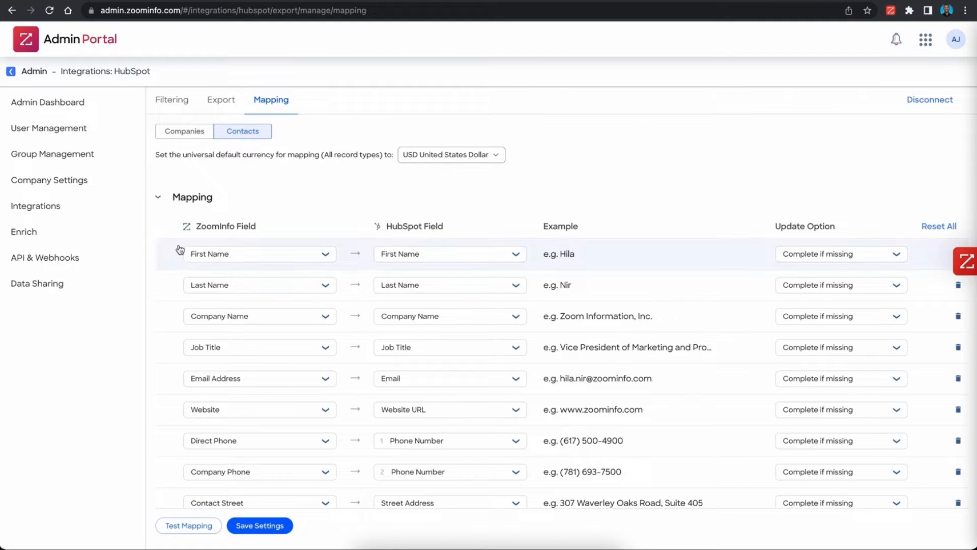
{"action": "scroll", "scroll_direction": "down", "scroll_amount": 3}
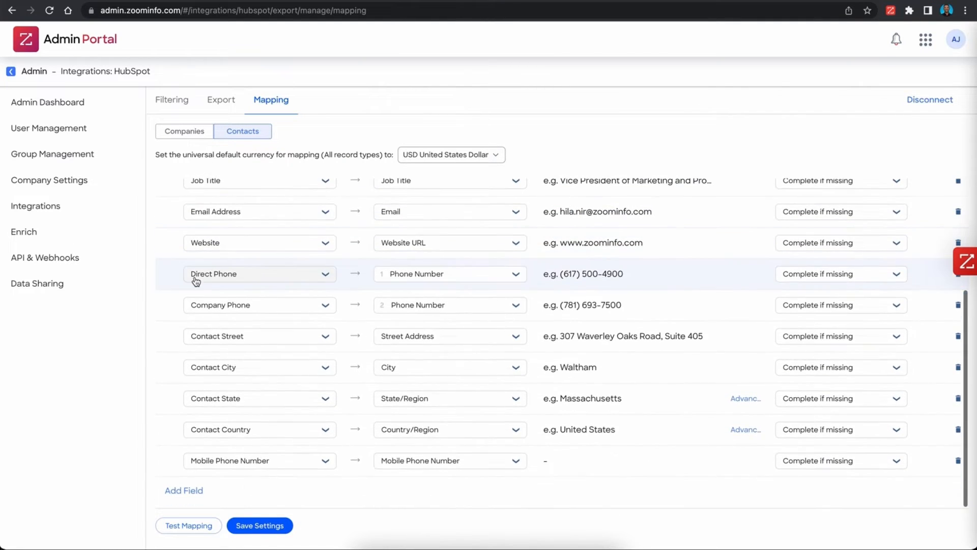
{"action": "mouse_move", "coordinate": [183, 494]}
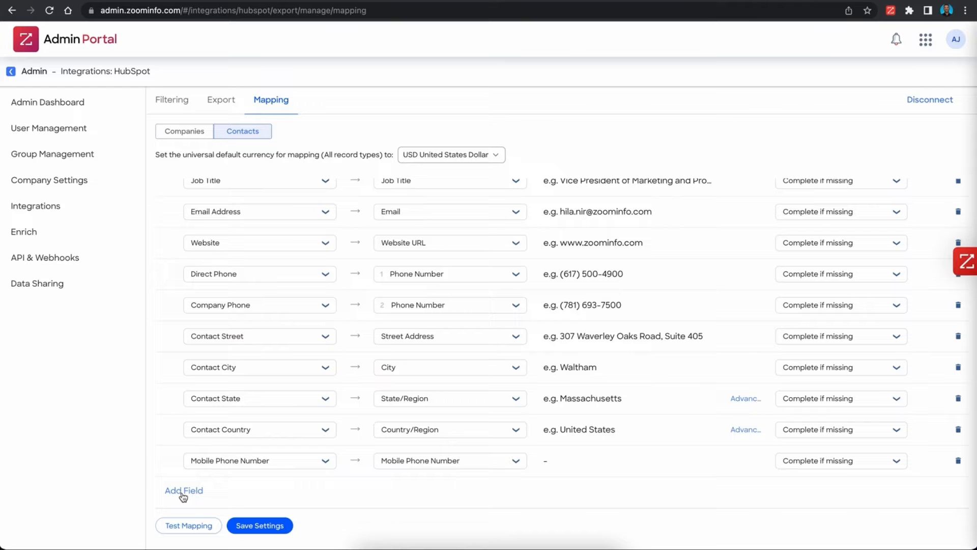
{"action": "left_click", "coordinate": [183, 490]}
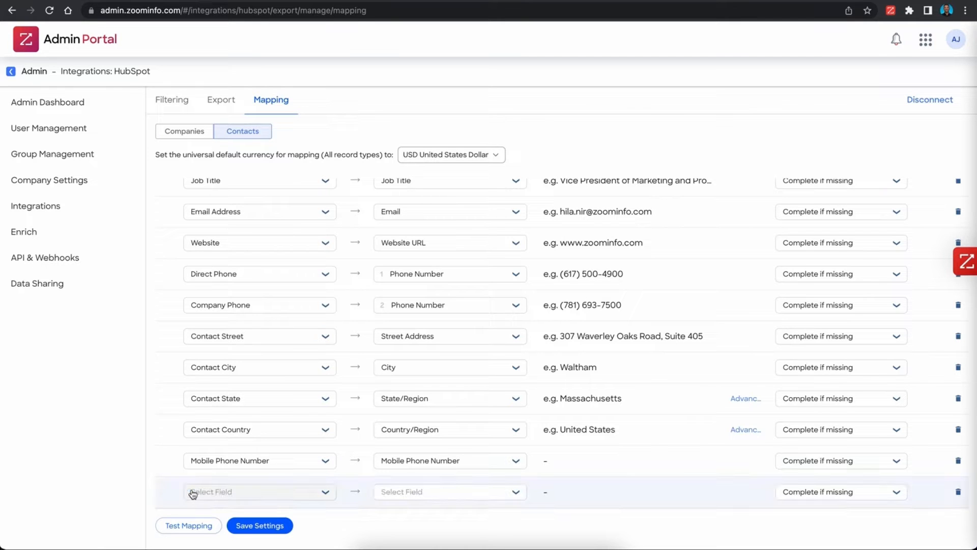
{"action": "mouse_move", "coordinate": [463, 399]}
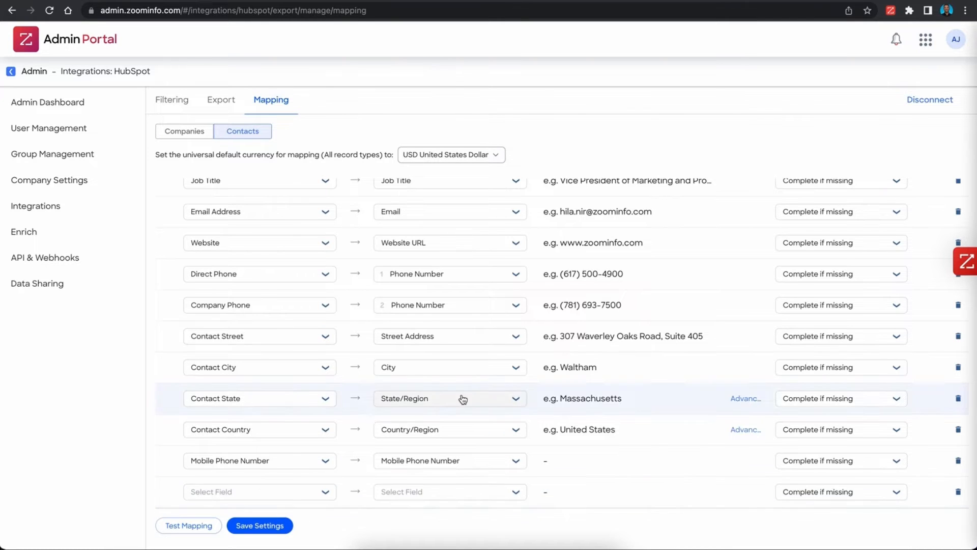
{"action": "scroll", "scroll_direction": "up", "scroll_amount": 3}
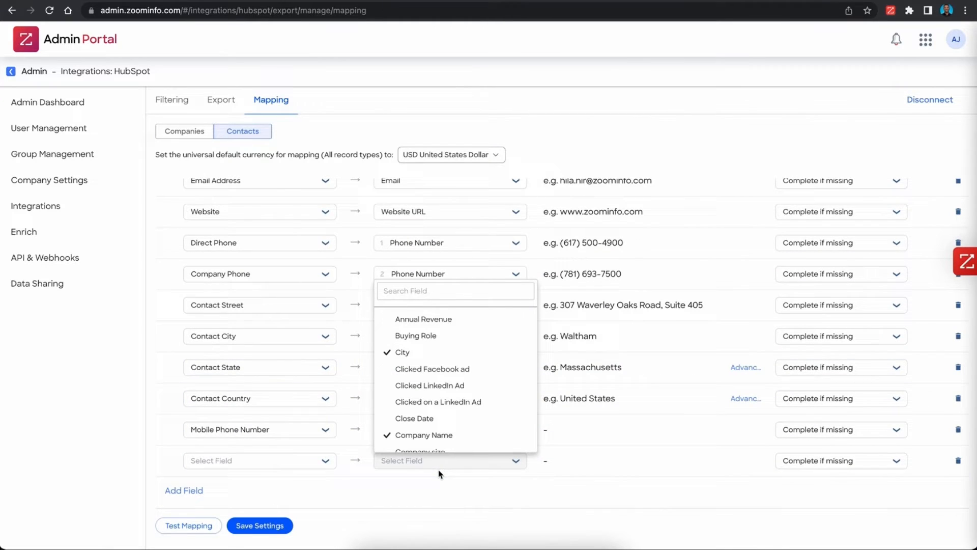
{"action": "left_click", "coordinate": [455, 290]}
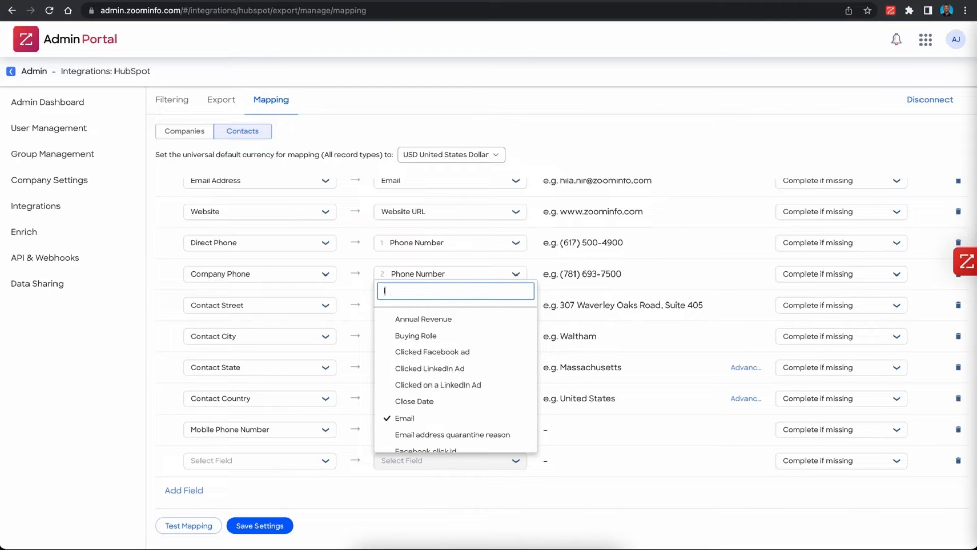
{"action": "type", "text": "lead"}
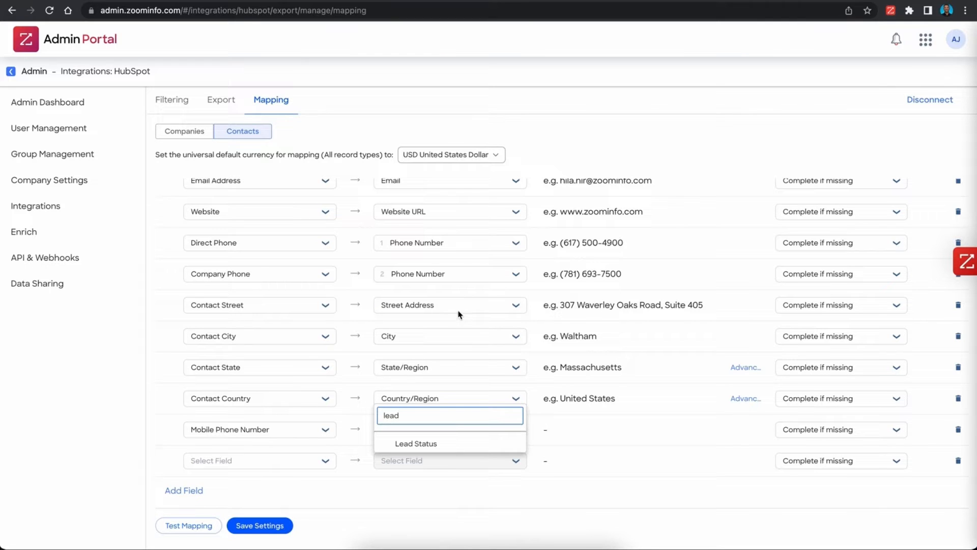
{"action": "left_click", "coordinate": [415, 443]}
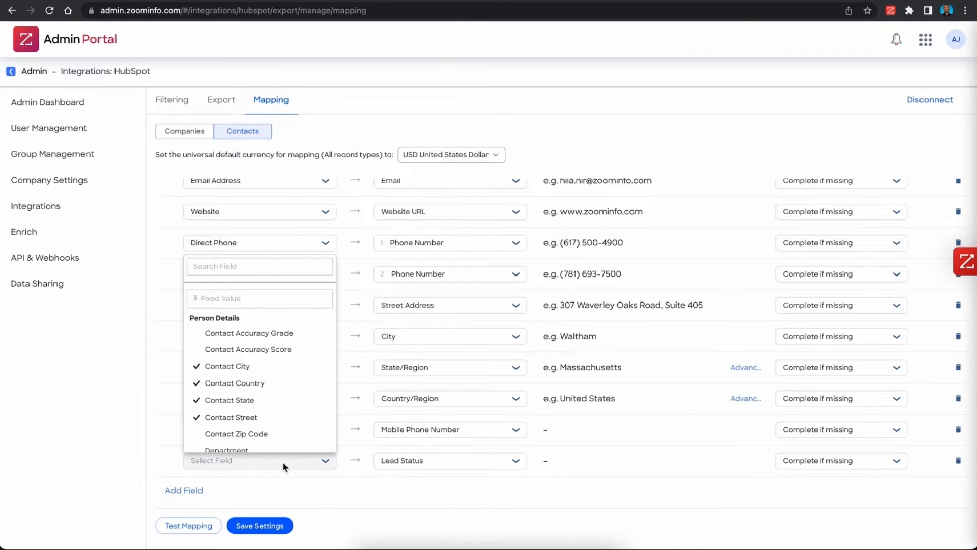
- Browse the row's ZoomInfo Field options and enter 'new' as its Fixed Value
{"action": "scroll", "scroll_direction": "down", "scroll_amount": 3}
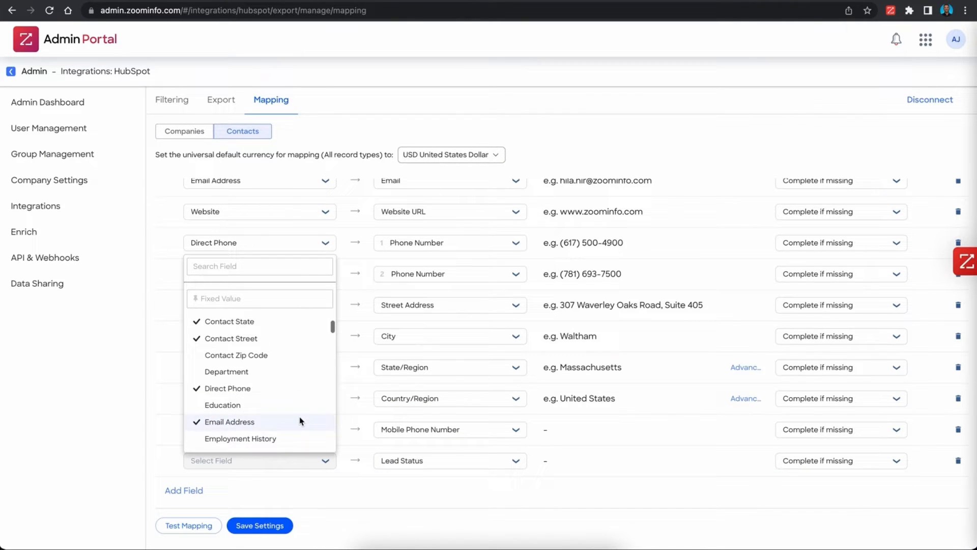
{"action": "scroll", "scroll_direction": "down", "scroll_amount": 3}
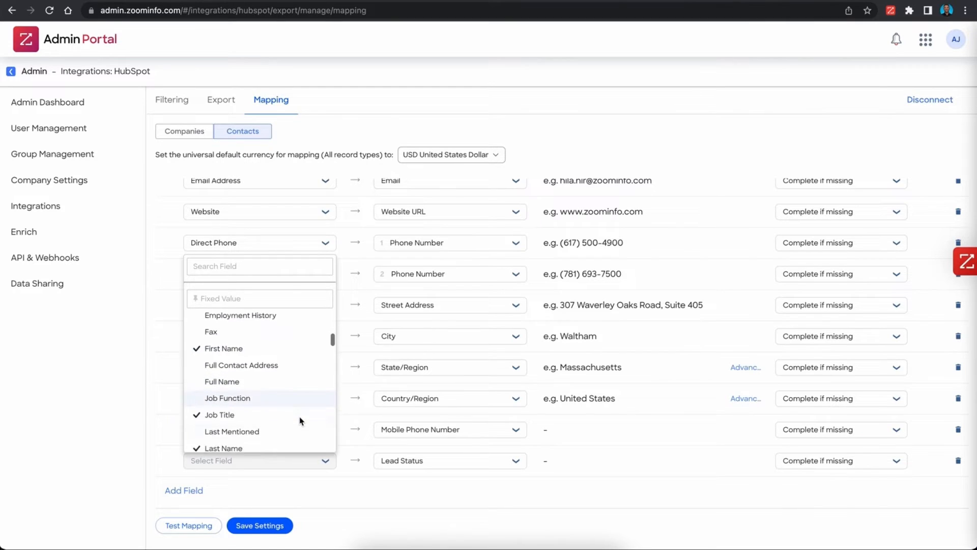
{"action": "scroll", "scroll_direction": "down", "scroll_amount": 3}
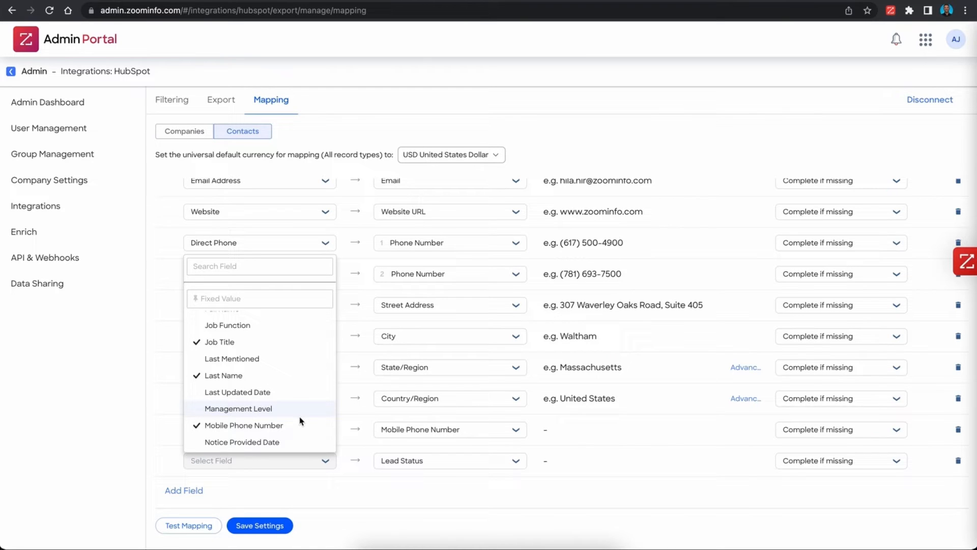
{"action": "scroll", "scroll_direction": "up", "scroll_amount": 3}
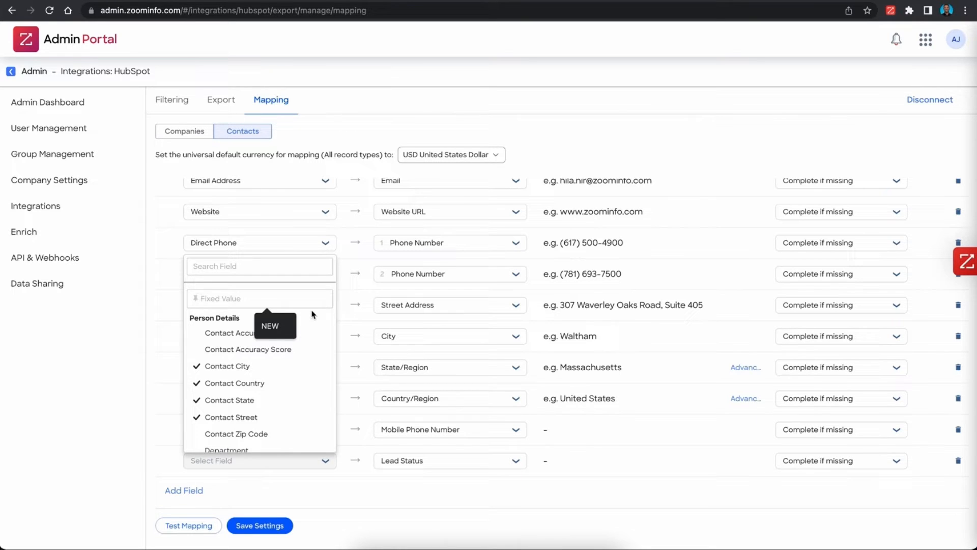
{"action": "type", "text": "new"}
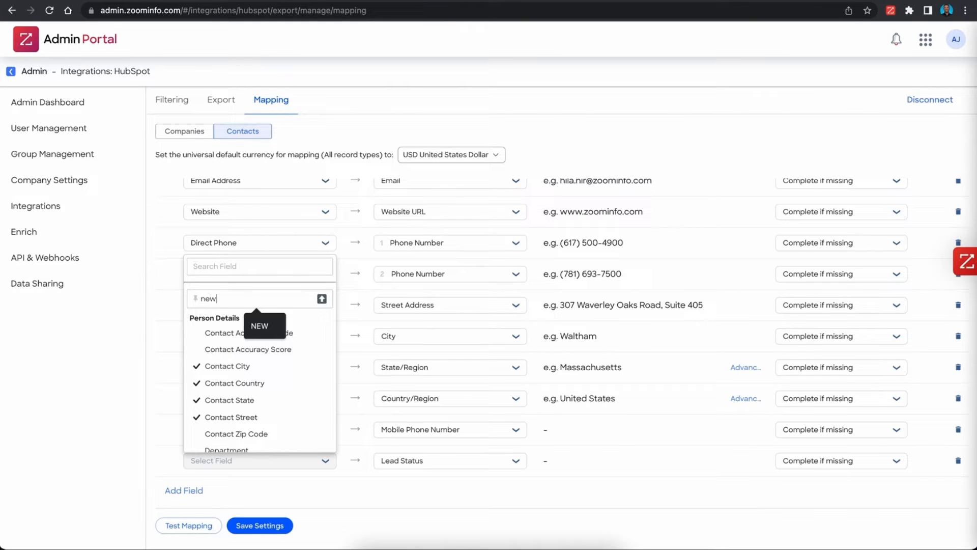
{"action": "mouse_move", "coordinate": [352, 311]}
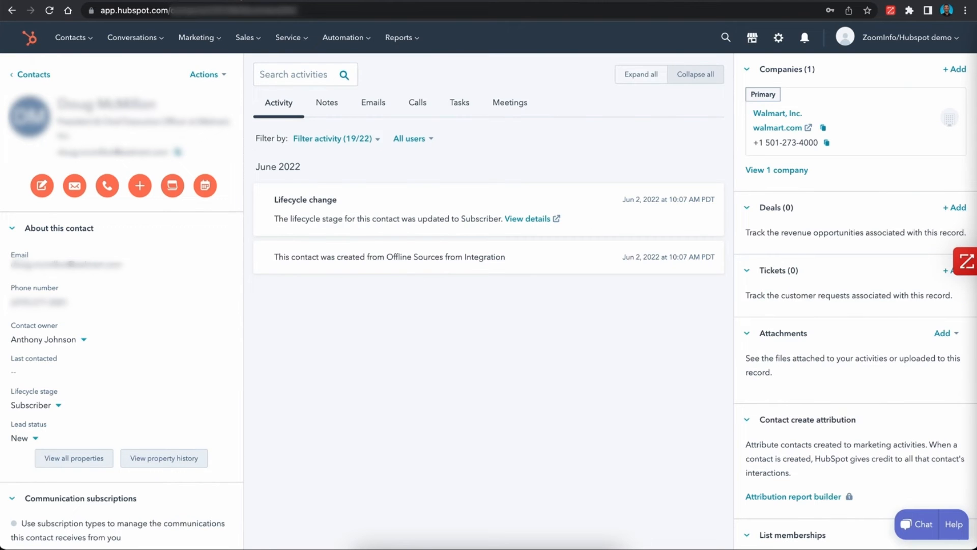
{"action": "mouse_move", "coordinate": [776, 169]}
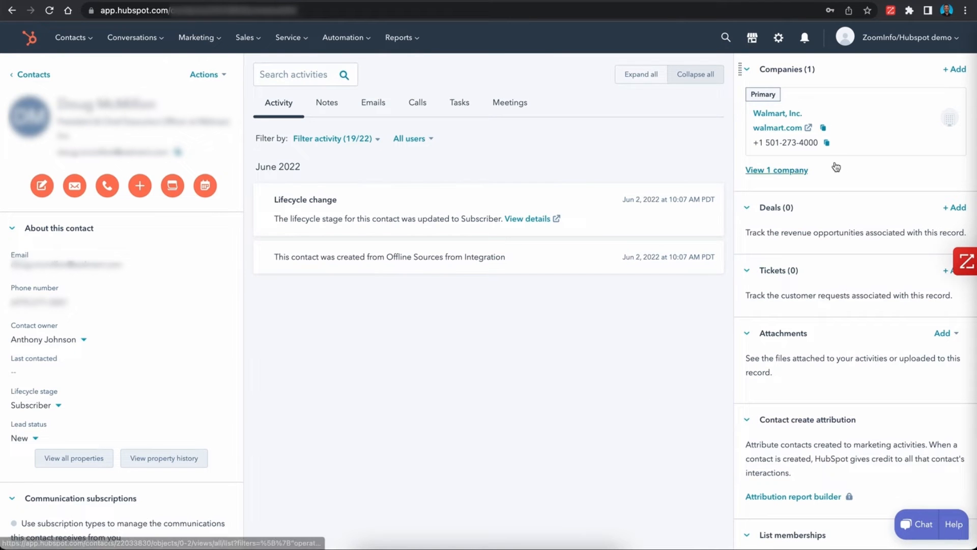
- Go to HubSpot Settings, Data Management > Objects > Contacts, and its properties list
{"action": "left_click", "coordinate": [778, 37]}
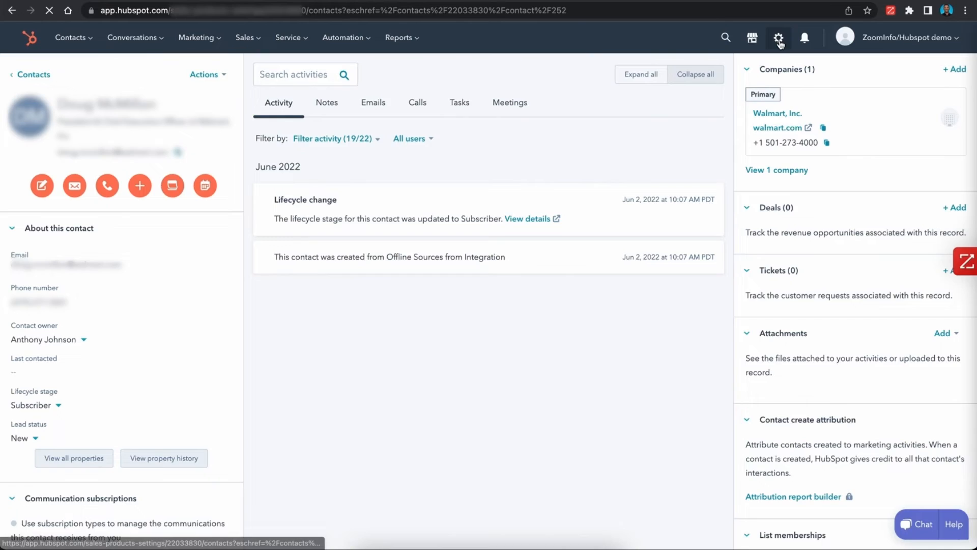
{"action": "left_click", "coordinate": [778, 37]}
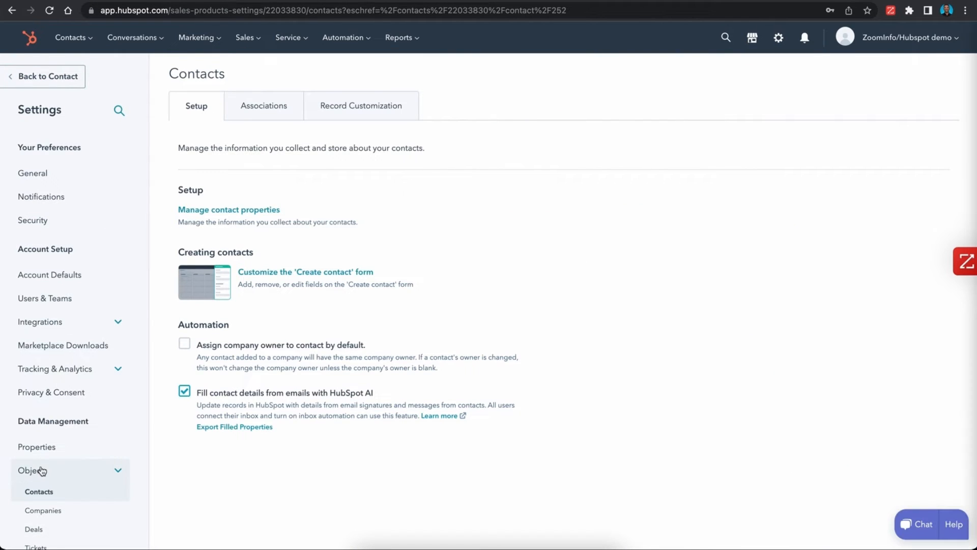
{"action": "scroll", "scroll_direction": "down", "scroll_amount": 3}
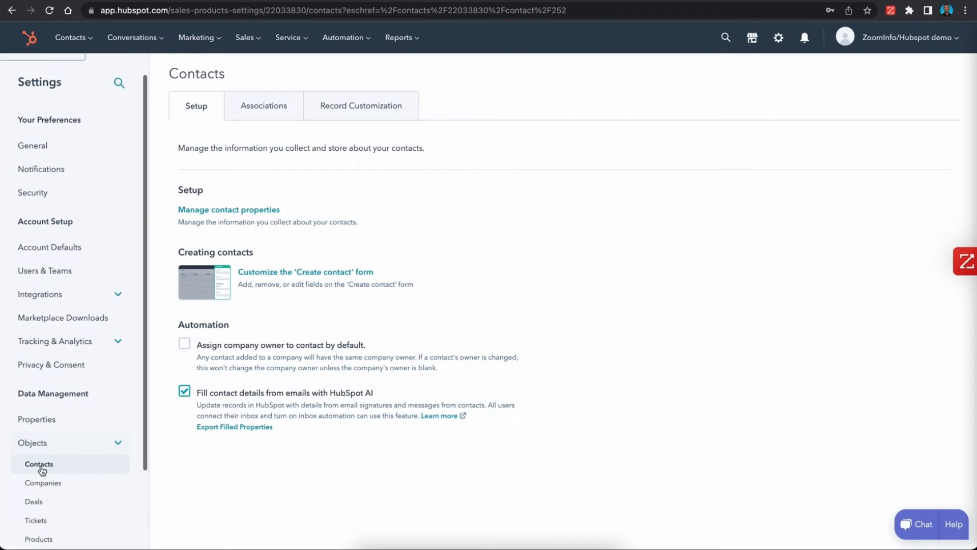
{"action": "left_click", "coordinate": [39, 464]}
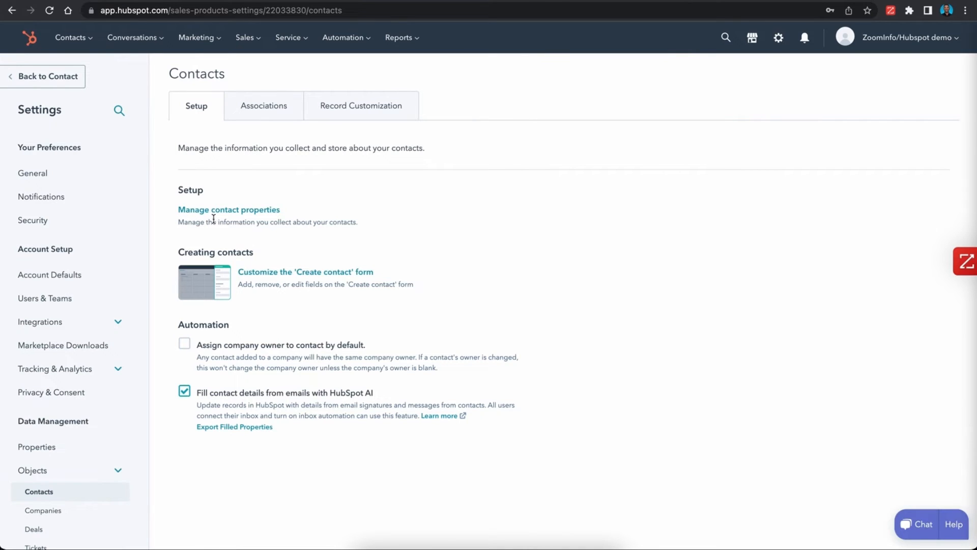
{"action": "left_click", "coordinate": [228, 209]}
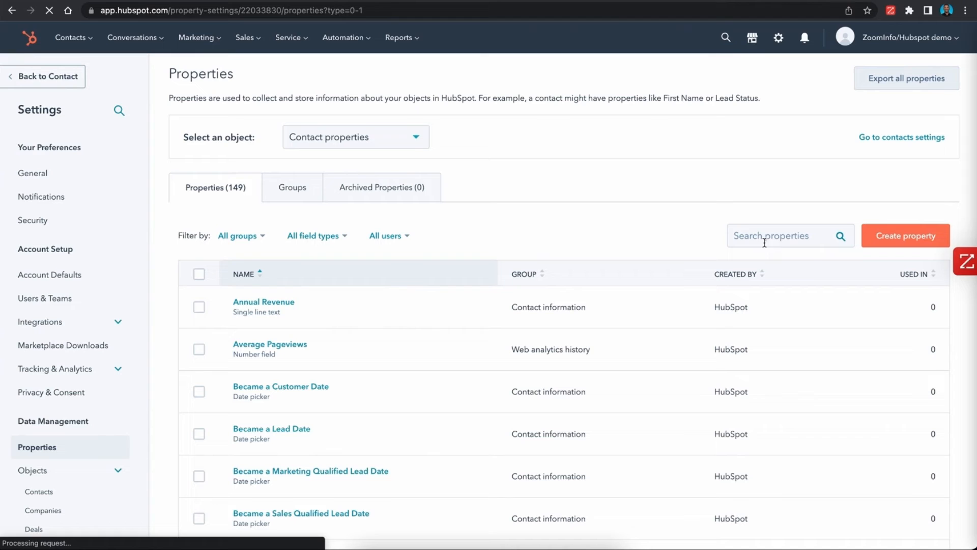
- Search contact properties for 'lead' and edit the Lead Status property
{"action": "left_click", "coordinate": [788, 236]}
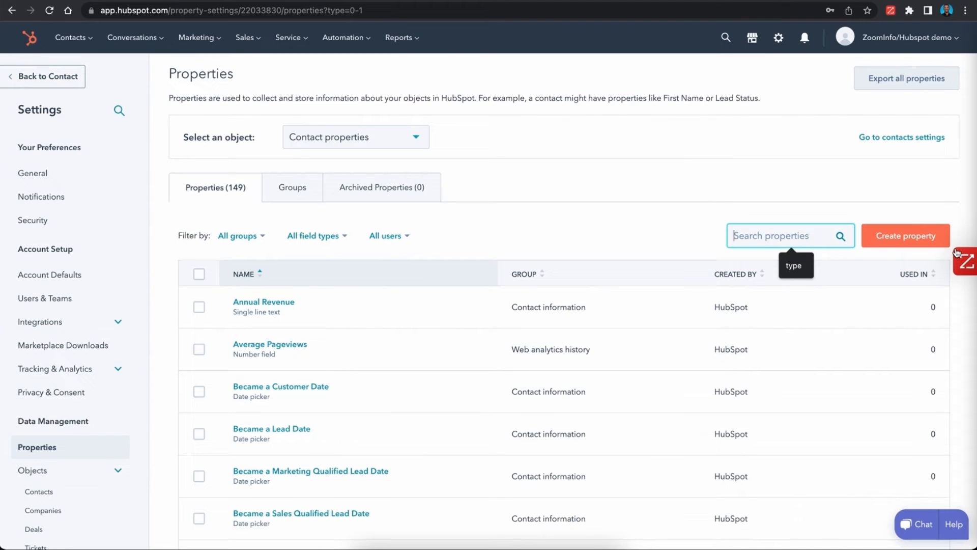
{"action": "type", "text": "lead"}
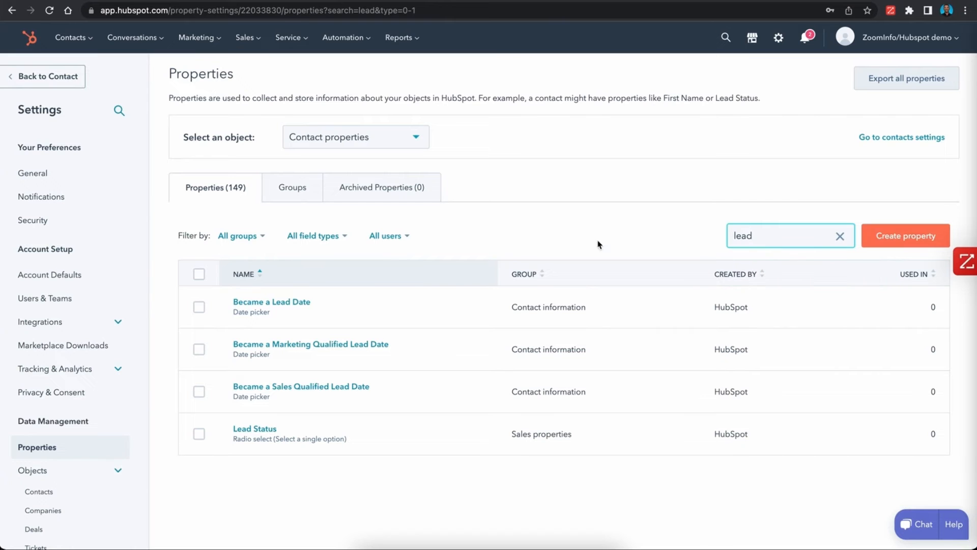
{"action": "mouse_move", "coordinate": [255, 428]}
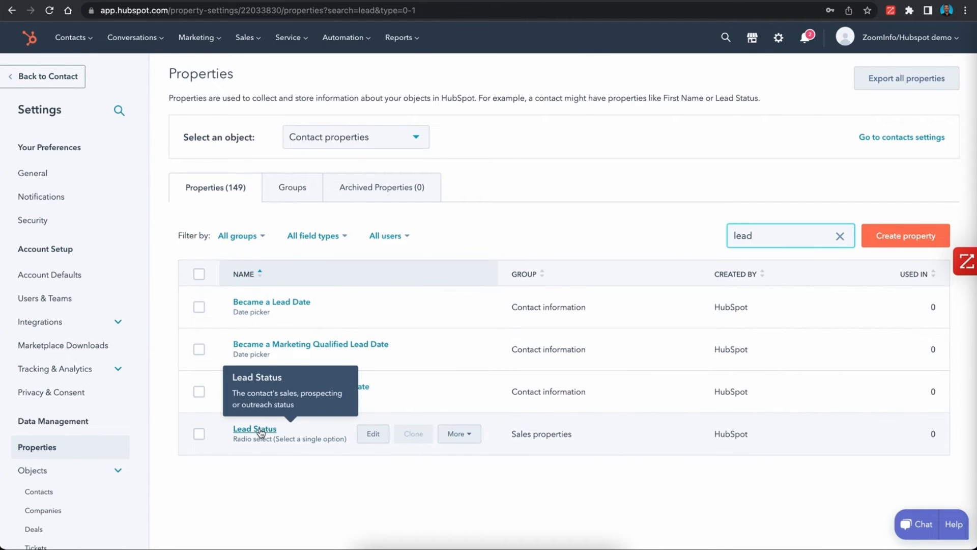
{"action": "left_click", "coordinate": [372, 433]}
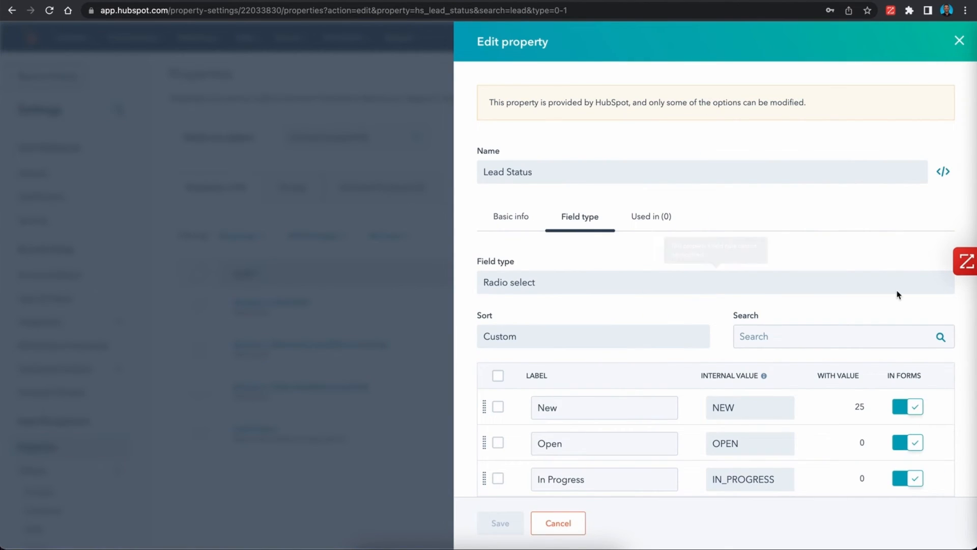
{"action": "scroll", "scroll_direction": "down", "scroll_amount": 3}
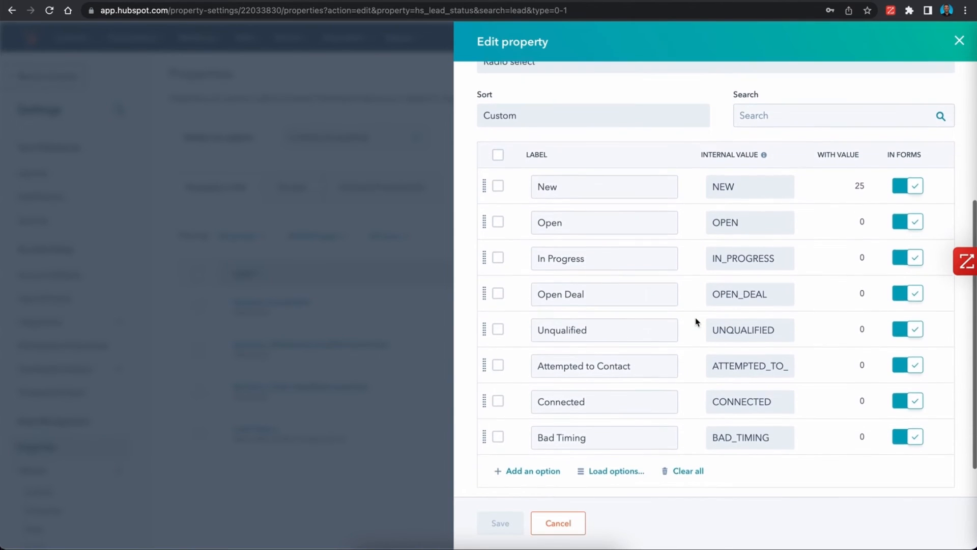
{"action": "scroll", "scroll_direction": "up", "scroll_amount": 3}
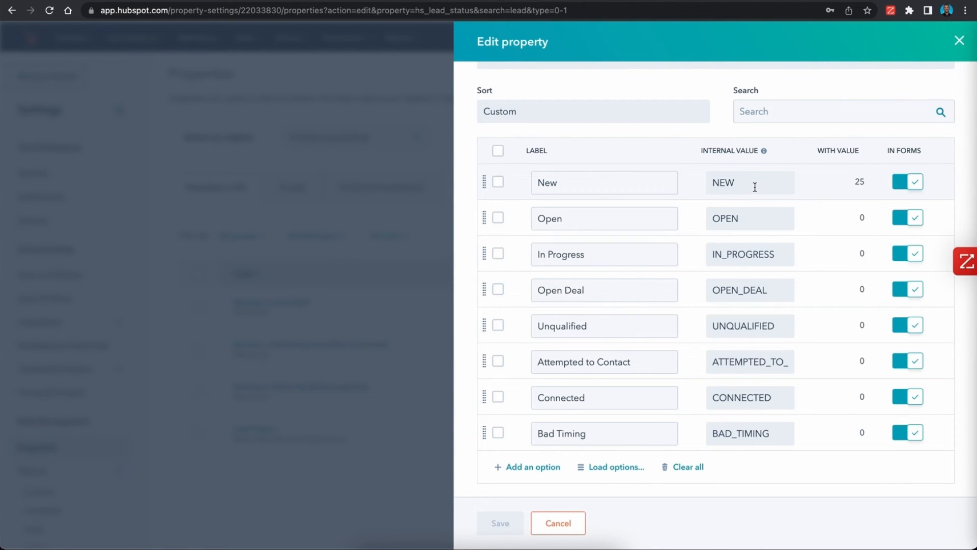
{"action": "mouse_move", "coordinate": [363, 140]}
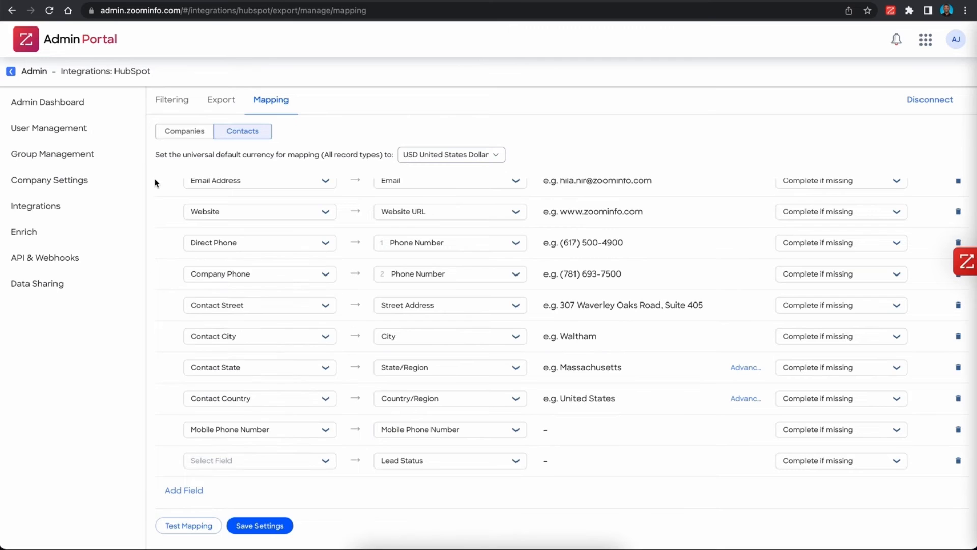
{"action": "mouse_move", "coordinate": [389, 465]}
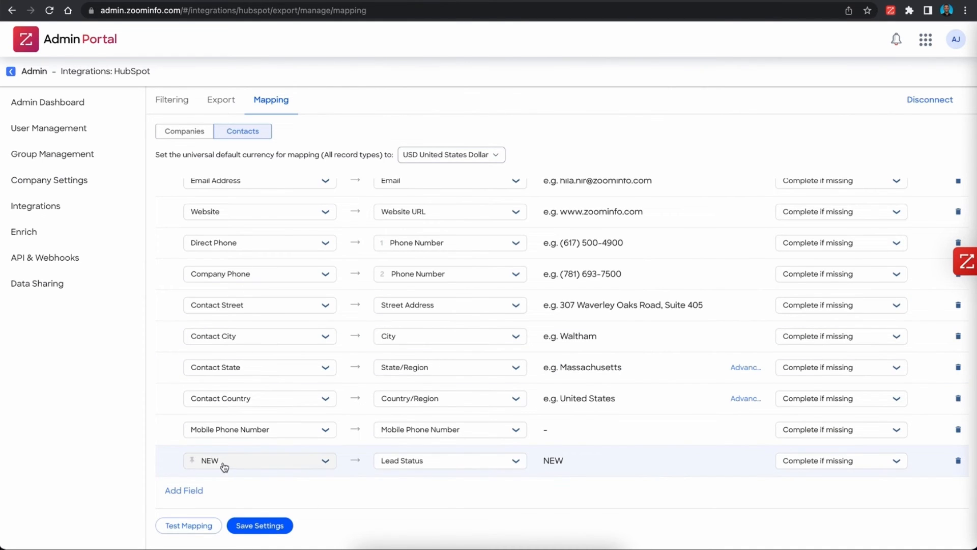
{"action": "mouse_move", "coordinate": [620, 292]}
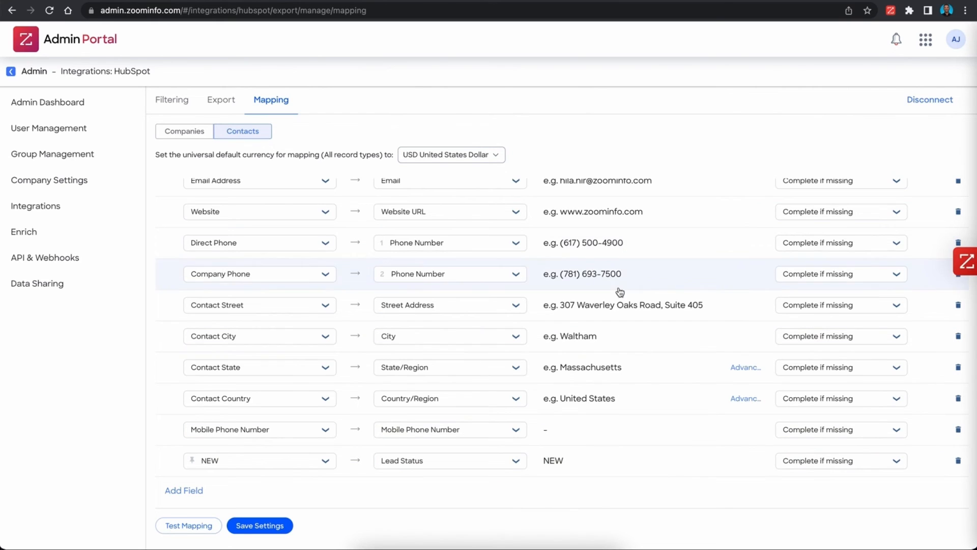
{"action": "mouse_move", "coordinate": [555, 470]}
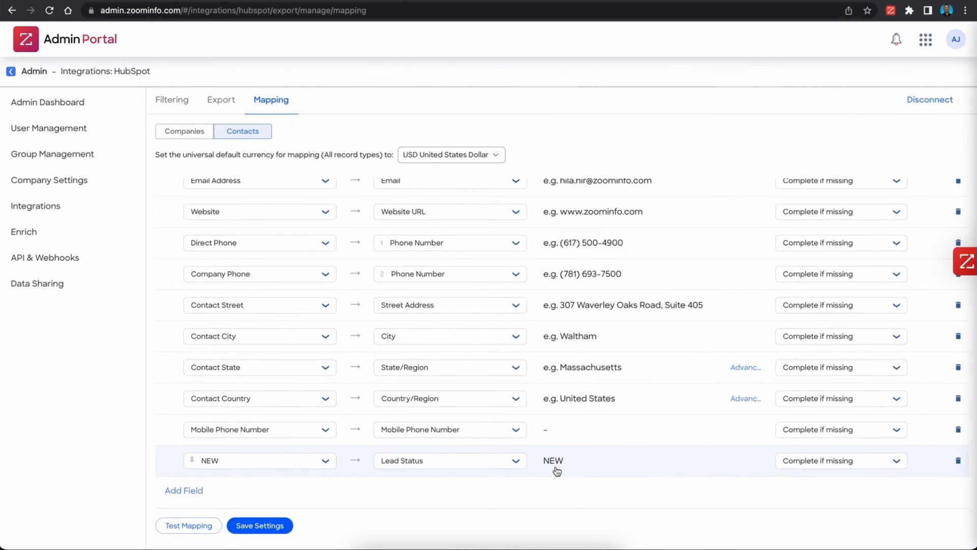
- Save the contact mapping with fixed value NEW sent to Lead Status
{"action": "left_click", "coordinate": [259, 525]}
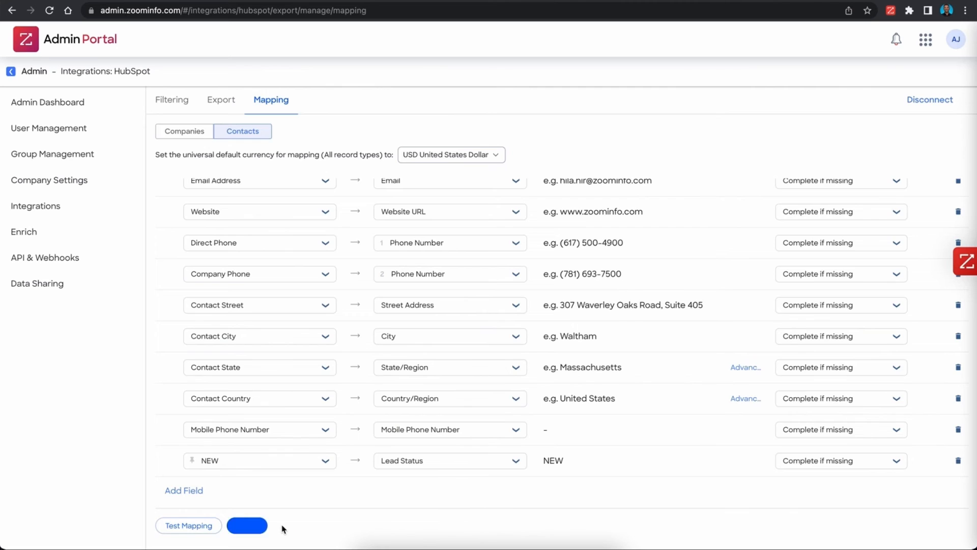
{"action": "left_click", "coordinate": [247, 524]}
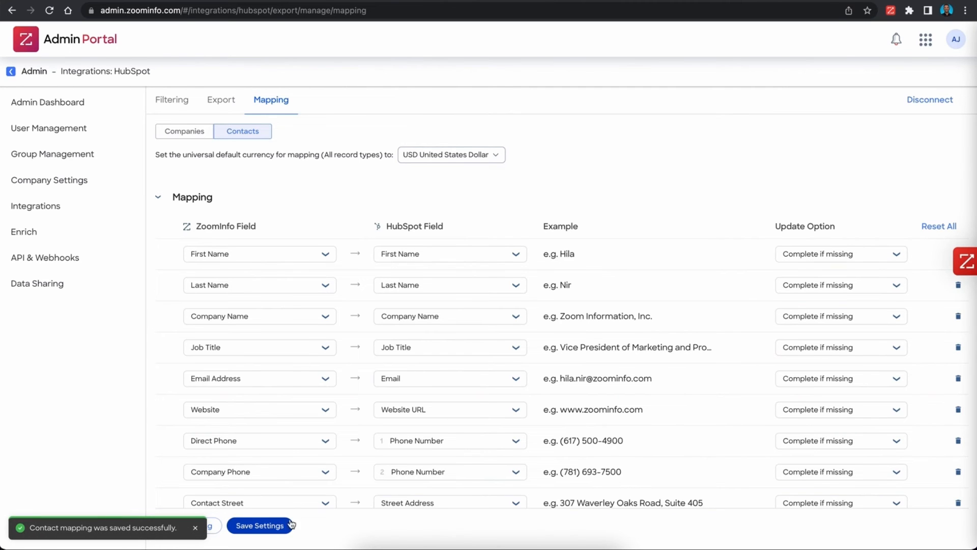
{"action": "mouse_move", "coordinate": [324, 516]}
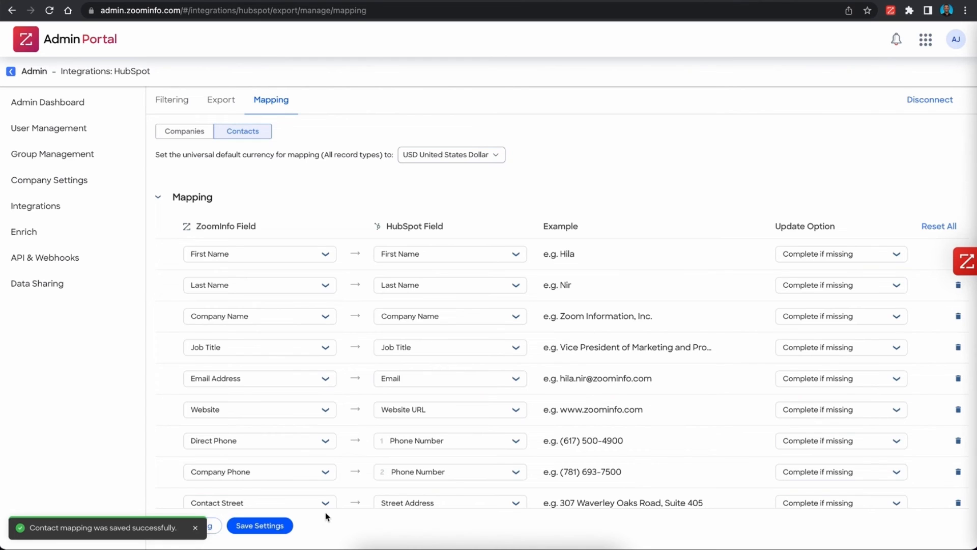
{"action": "mouse_move", "coordinate": [355, 488]}
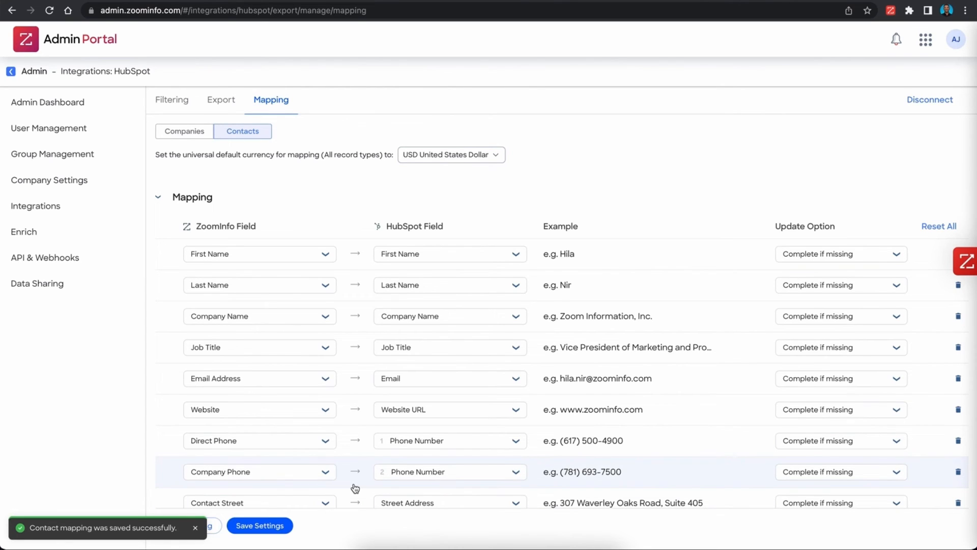
{"action": "mouse_move", "coordinate": [268, 440]}
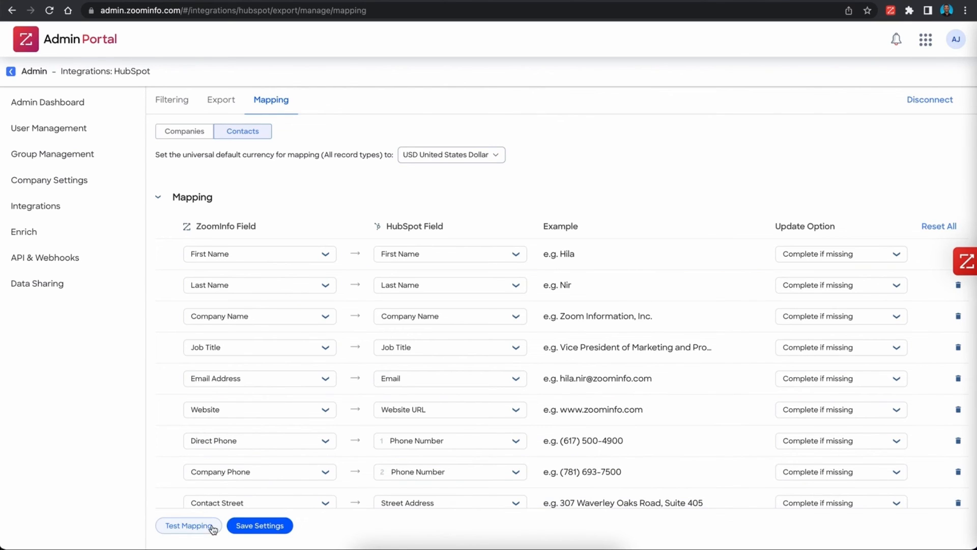
- Run Test Mapping and check the Lead Status row after the success notice
{"action": "left_click", "coordinate": [188, 524]}
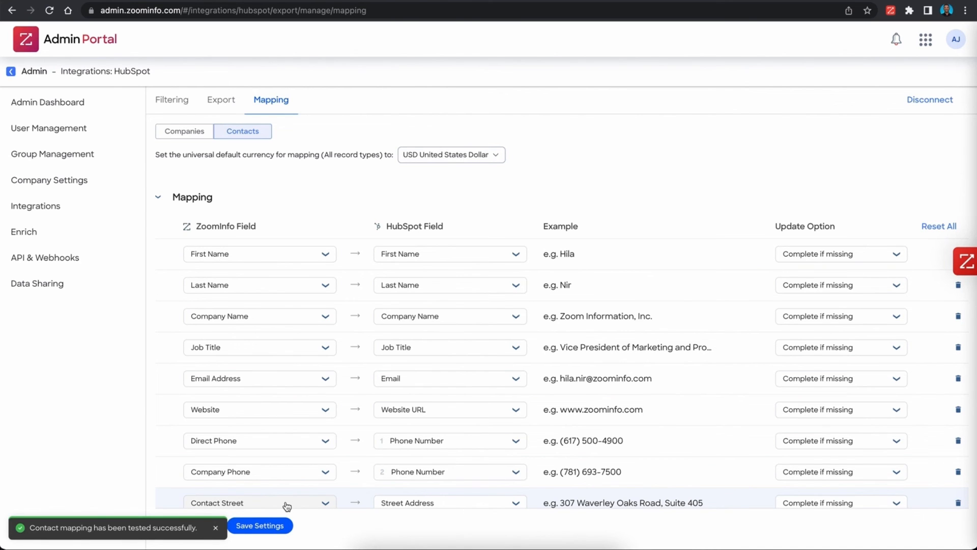
{"action": "scroll", "scroll_direction": "down", "scroll_amount": 3}
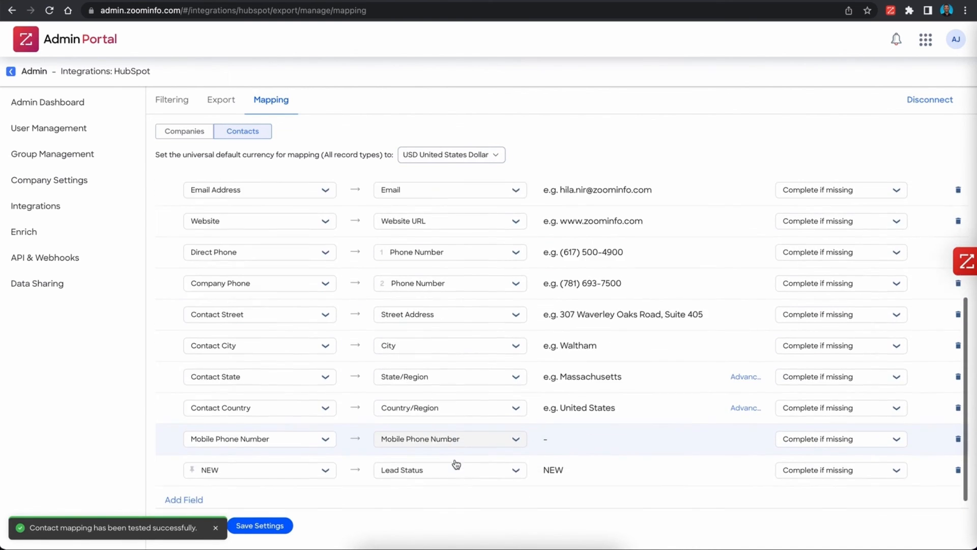
{"action": "scroll", "scroll_direction": "up", "scroll_amount": 3}
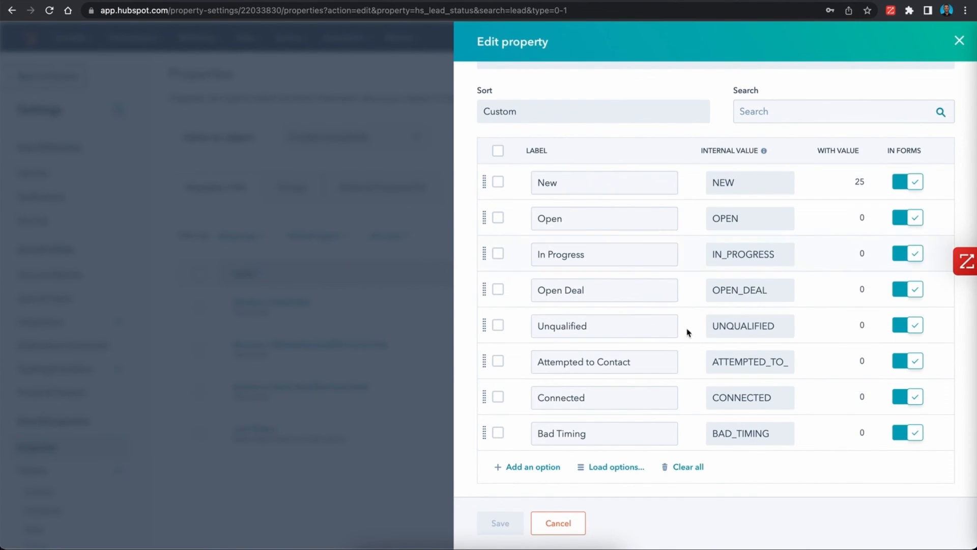
- Return to the HubSpot contact record showing Lead status New
{"action": "left_click", "coordinate": [556, 523]}
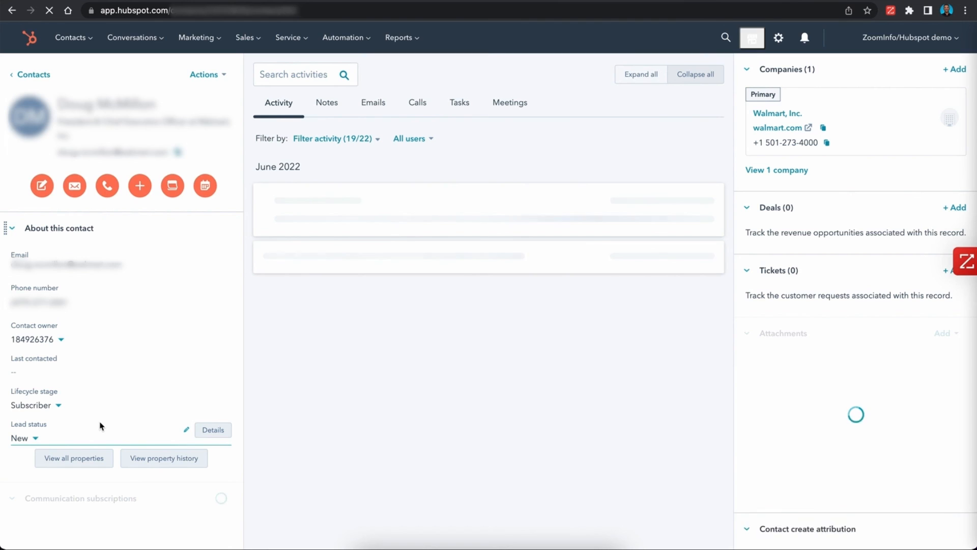